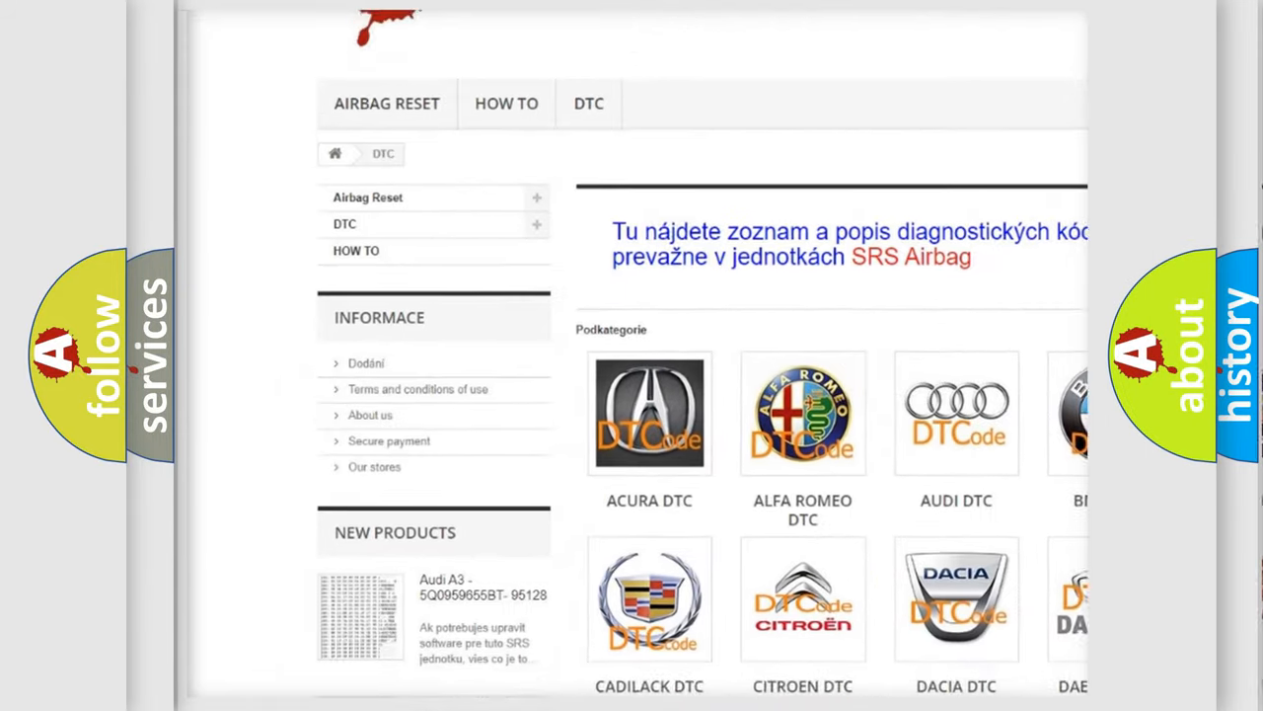
scroll("down", 3)
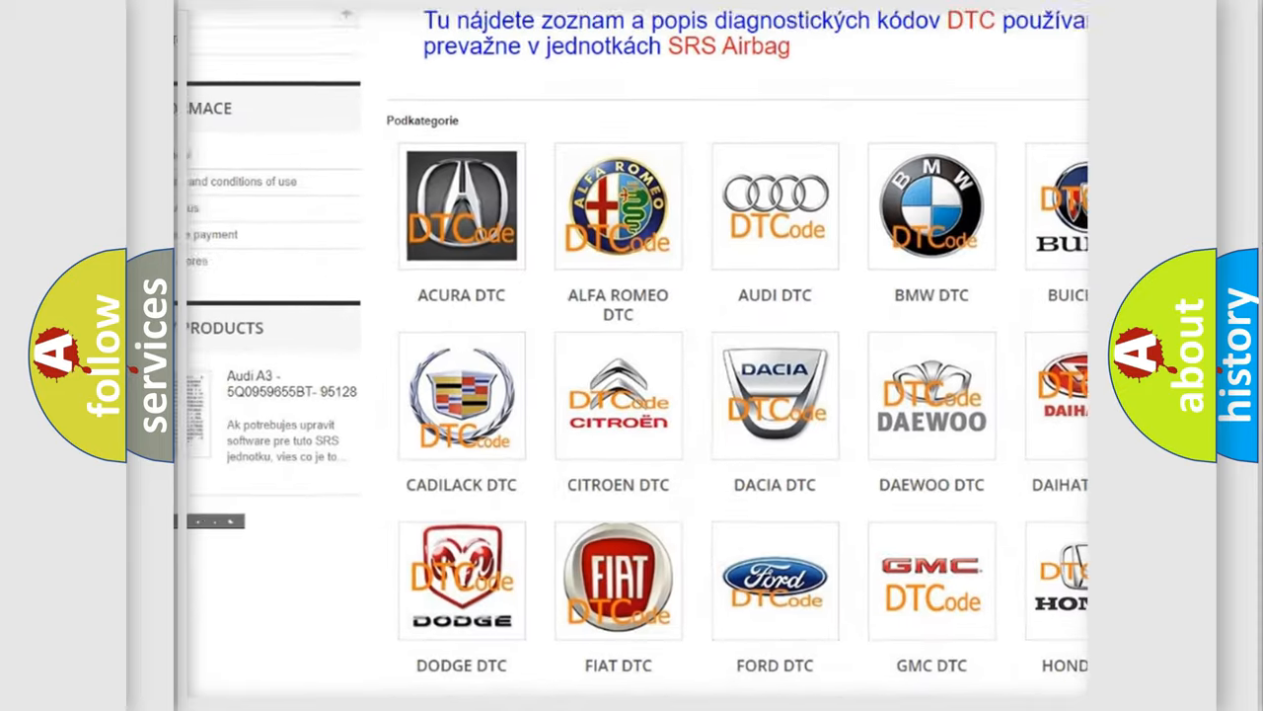
scroll("down", 3)
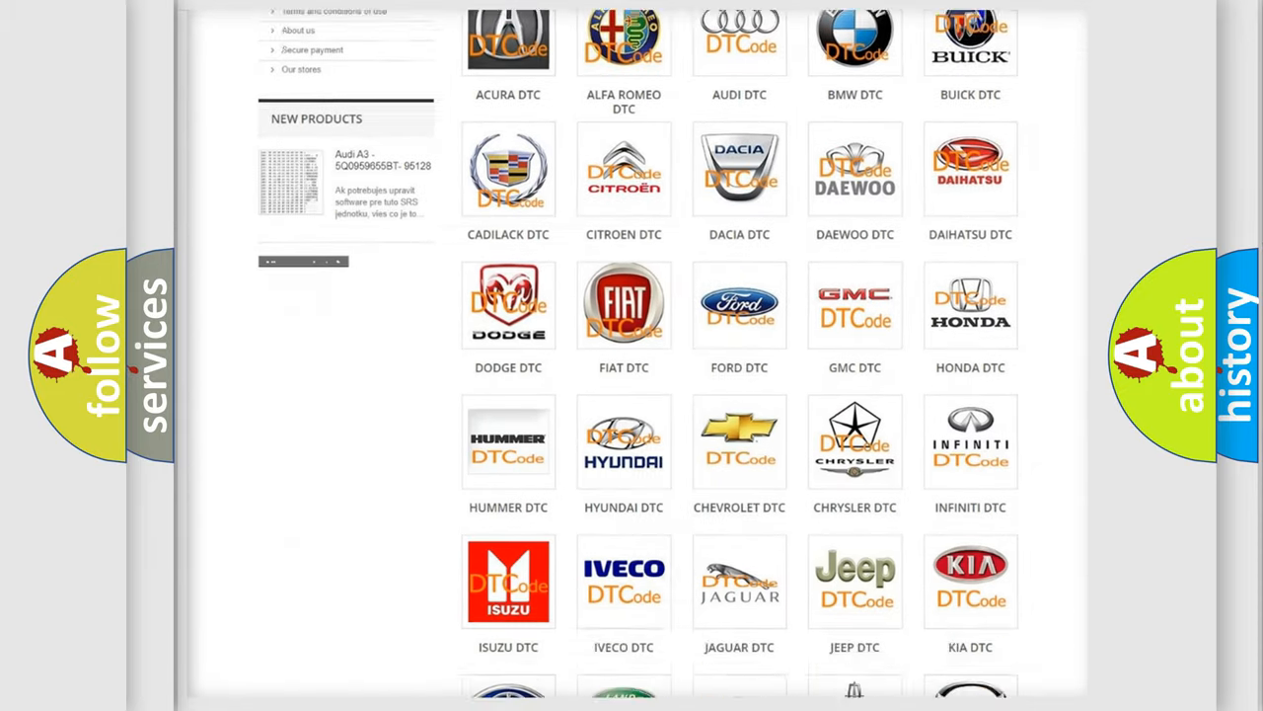
scroll("down", 3)
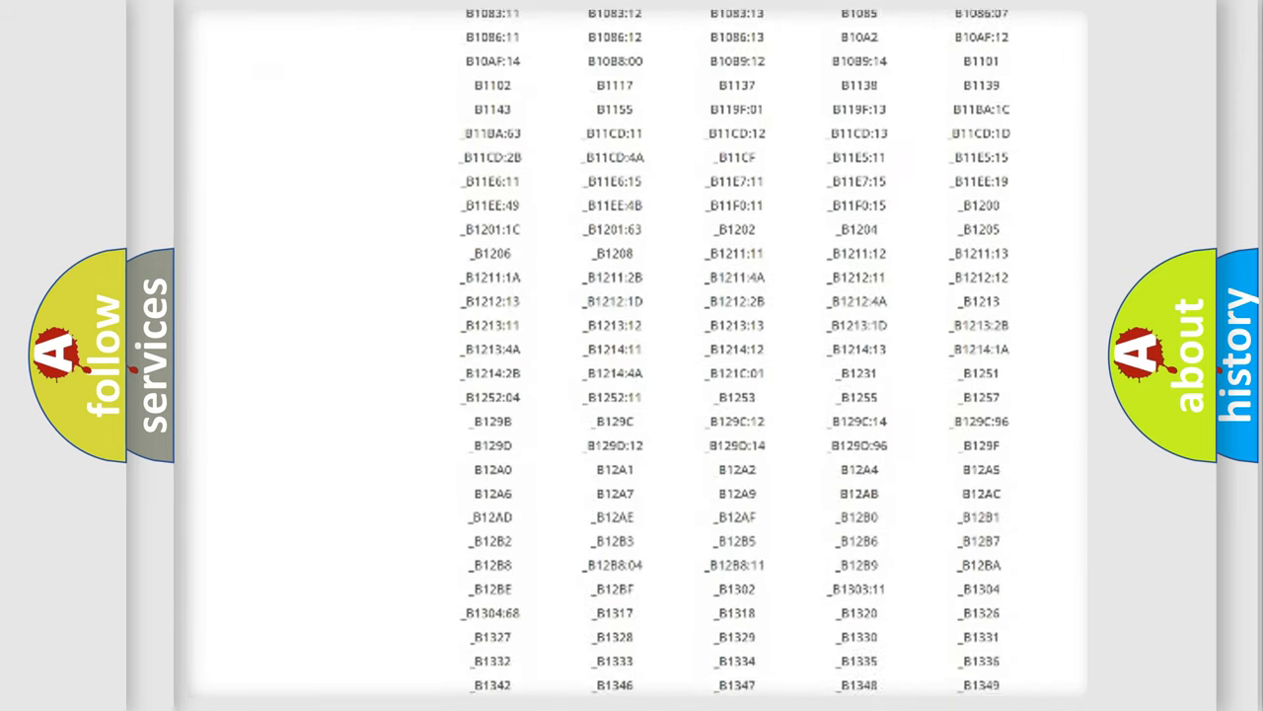
scroll("down", 3)
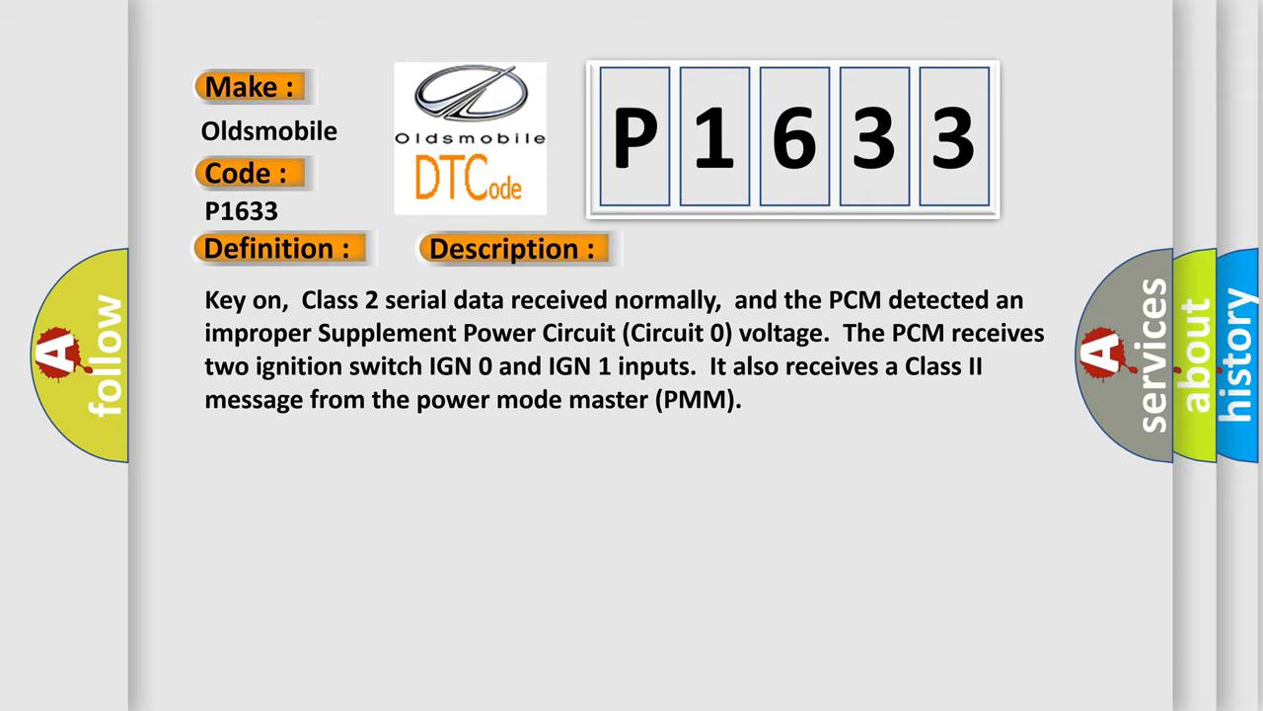
left_click(726, 247)
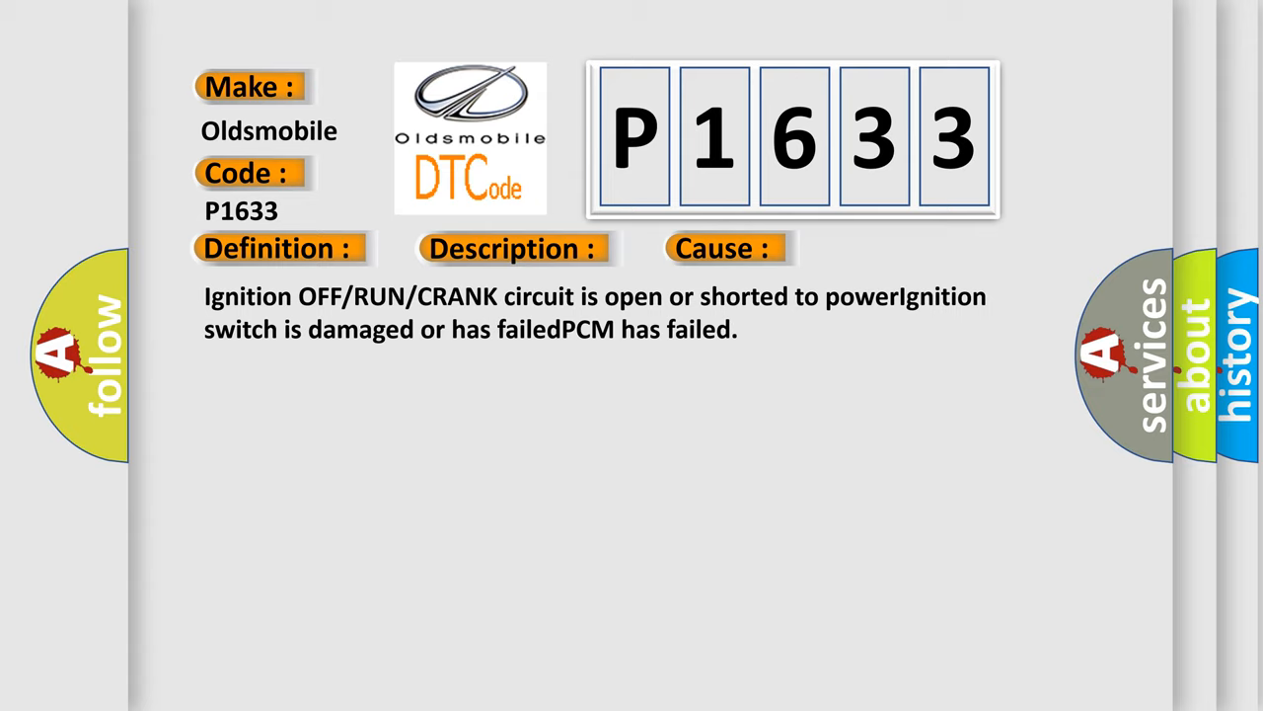